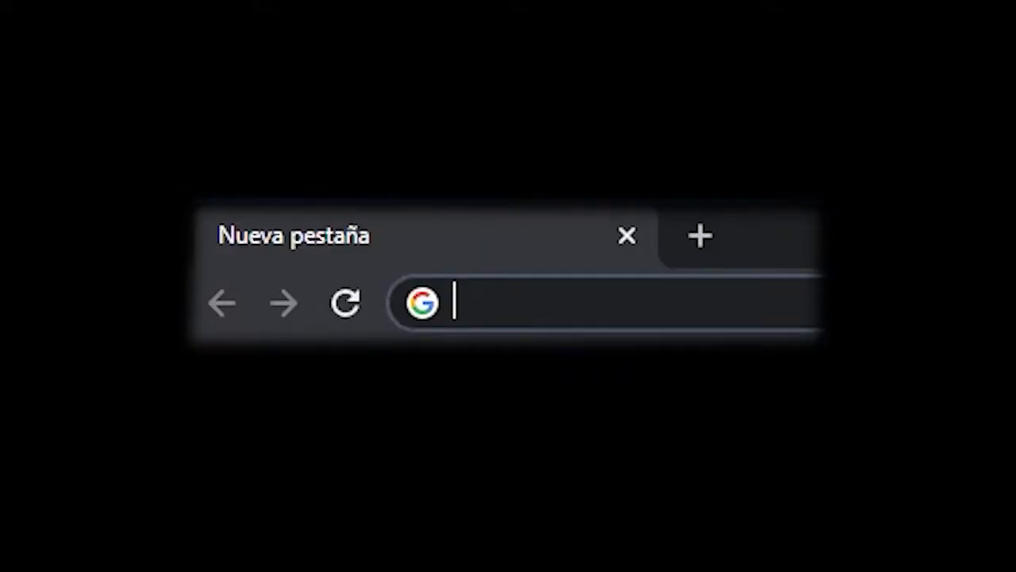
Step: Go to veritascr.instructure.com and browse down the Veritas University homepage
text(veritascr.instructure.com)
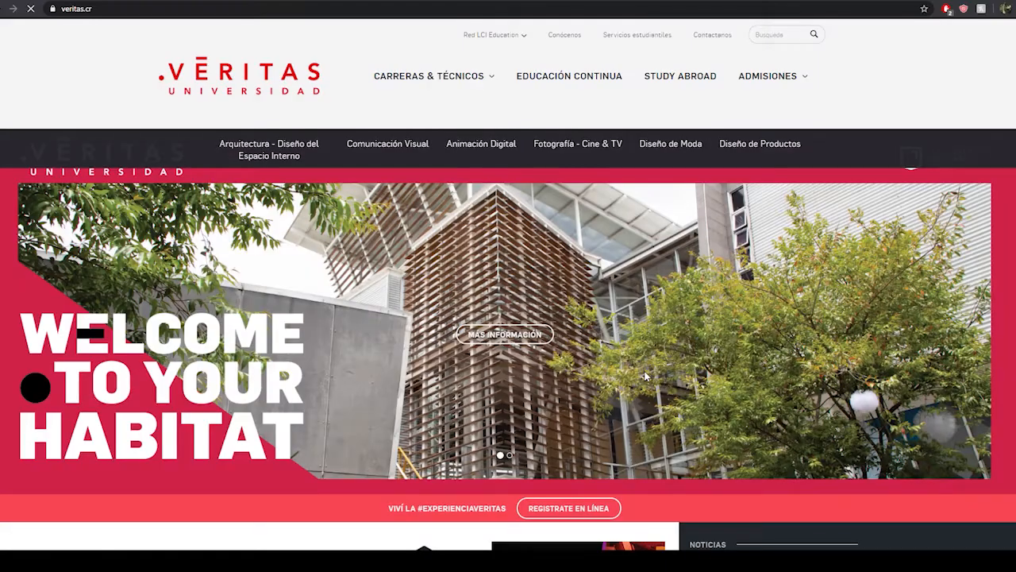
scroll(down, 3)
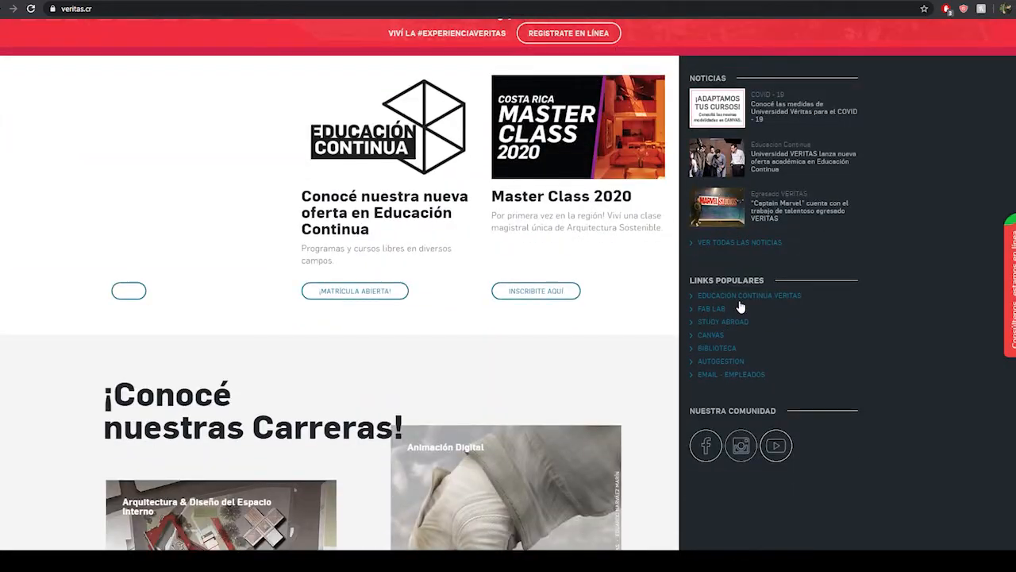
mouse_move(711, 340)
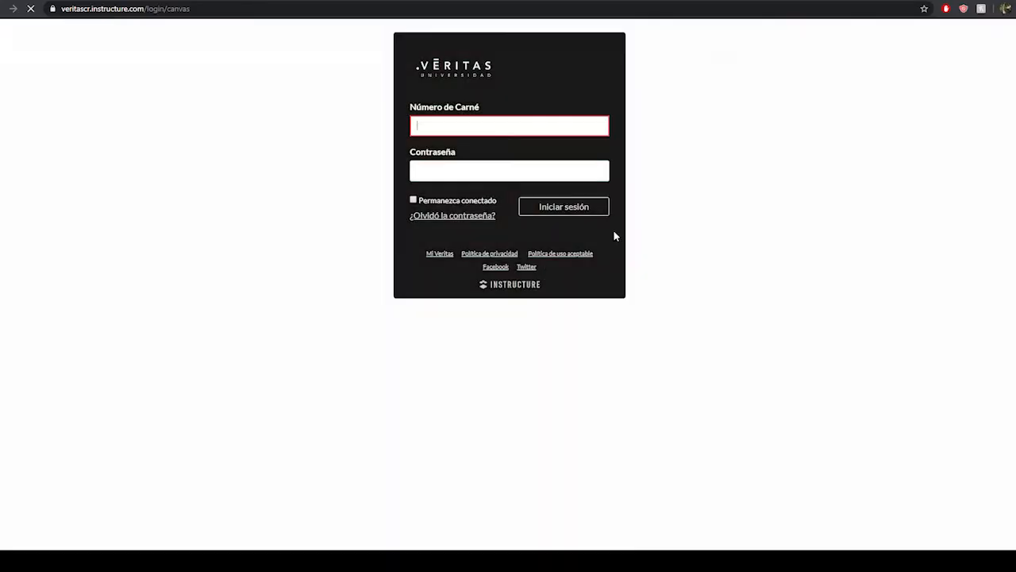
Step: Sign in to Veritas Canvas with student number 1000000 and the password
text(100000000)
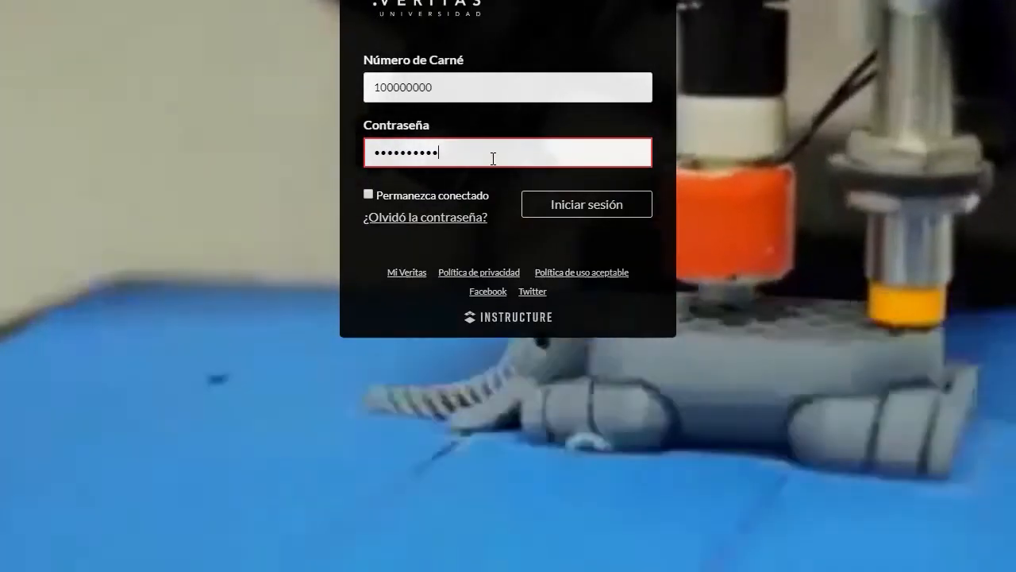
click(586, 203)
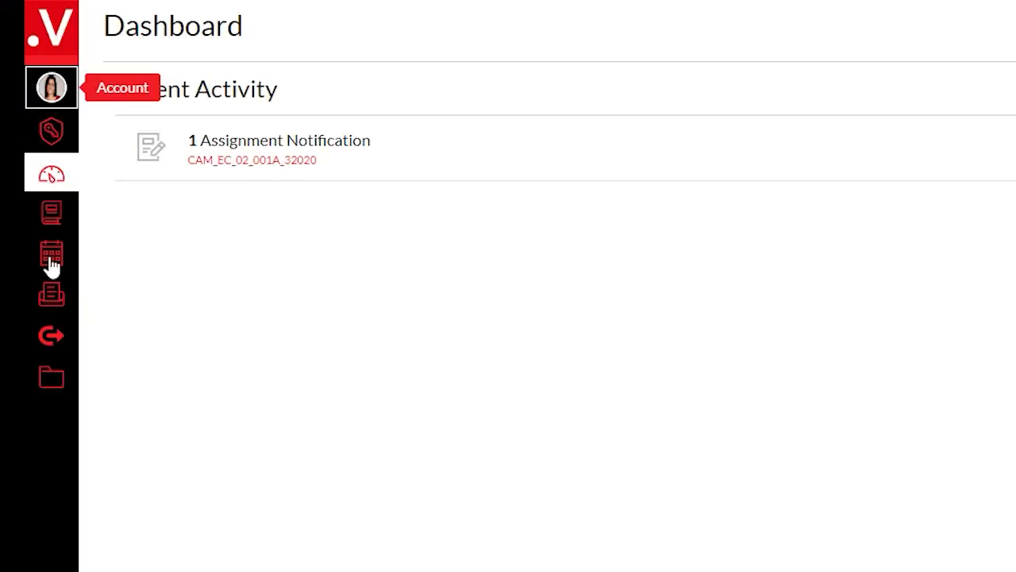
mouse_move(154, 190)
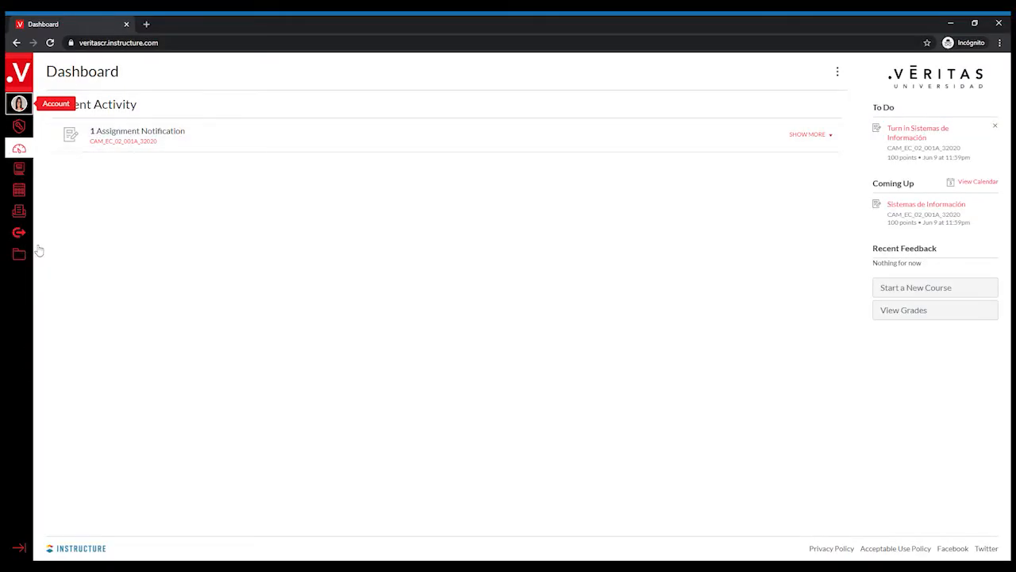
Step: Review the Account options panel, then show the dashboard's Card, List and Recent Activity view choices
click(19, 104)
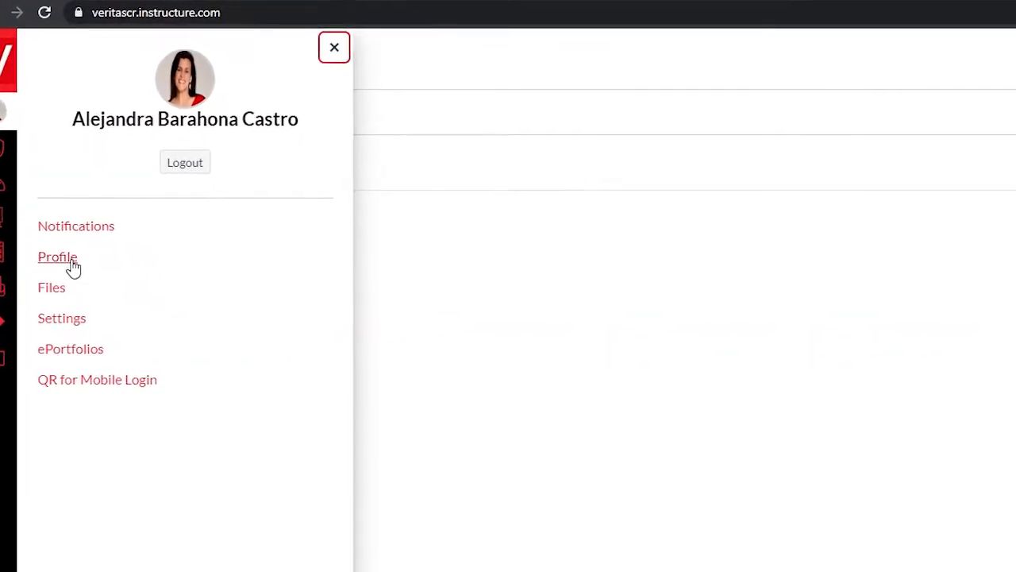
click(333, 47)
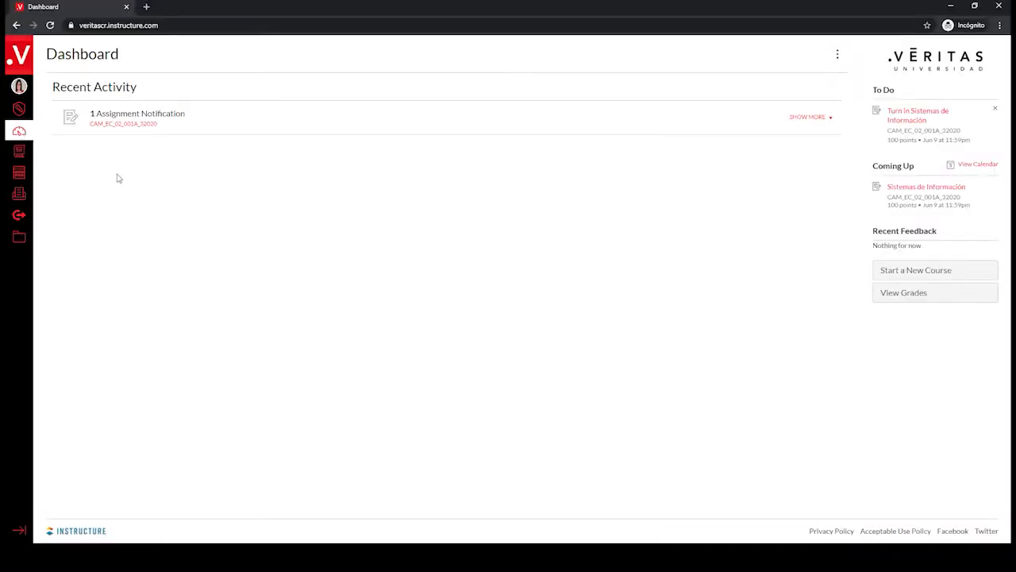
mouse_move(706, 213)
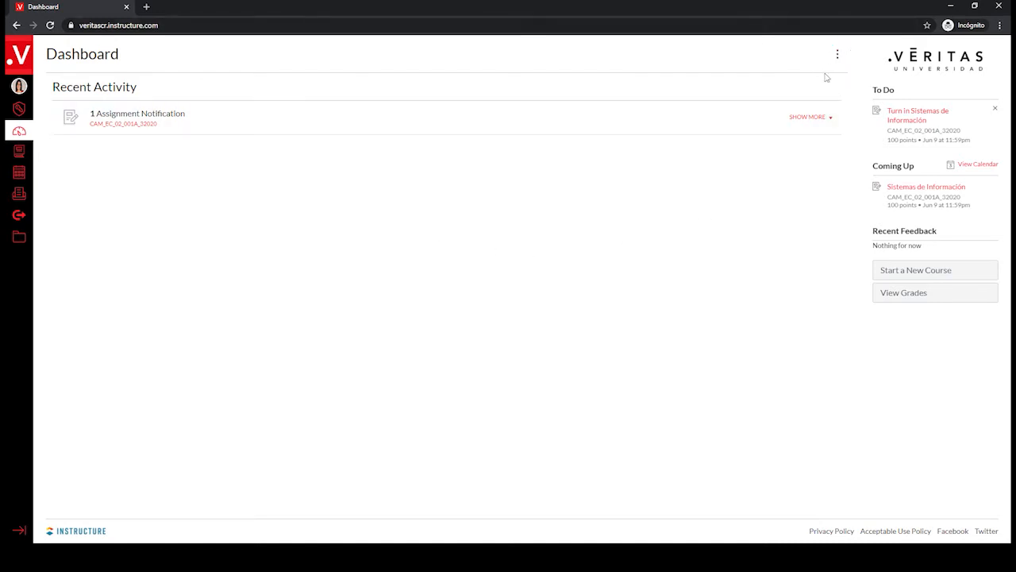
click(837, 54)
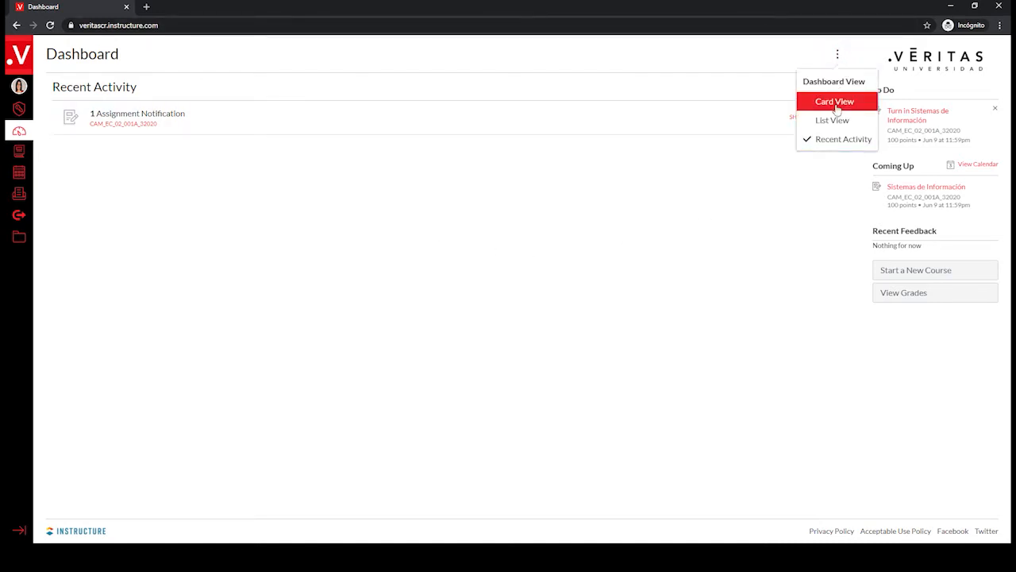
click(835, 101)
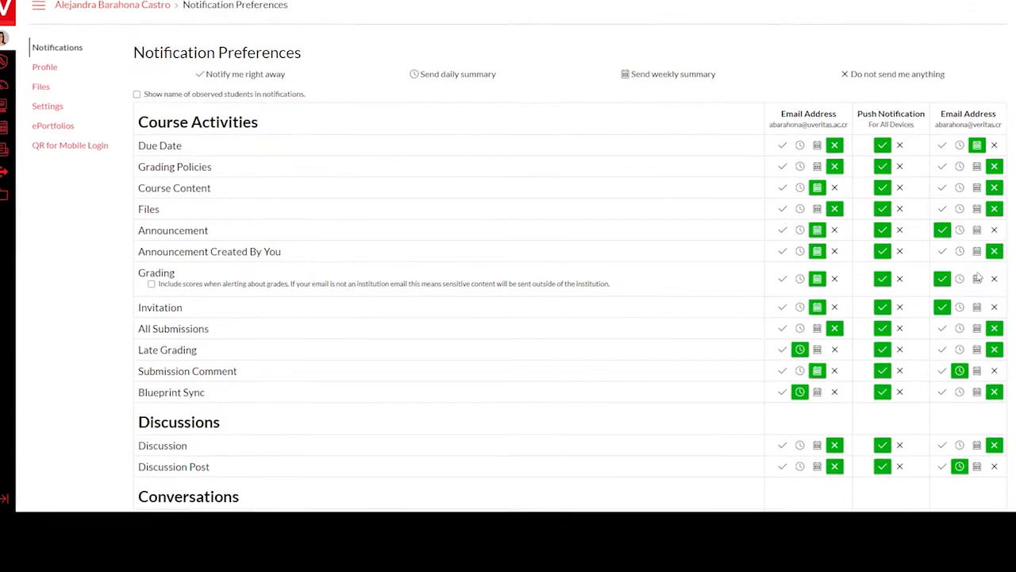
Step: Scroll through the Notification Preferences table down to Conversations and Scheduling
scroll(down, 3)
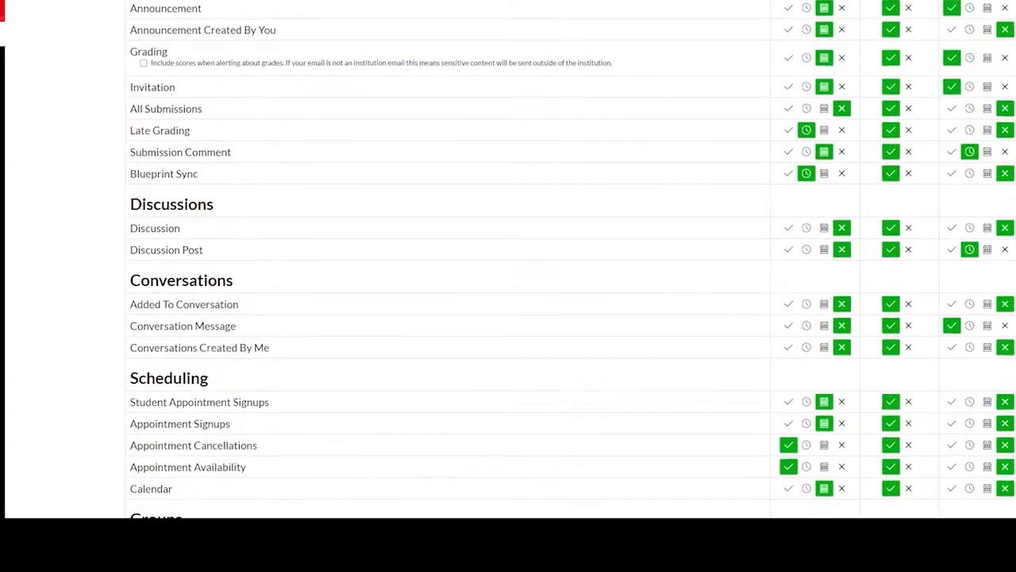
scroll(down, 3)
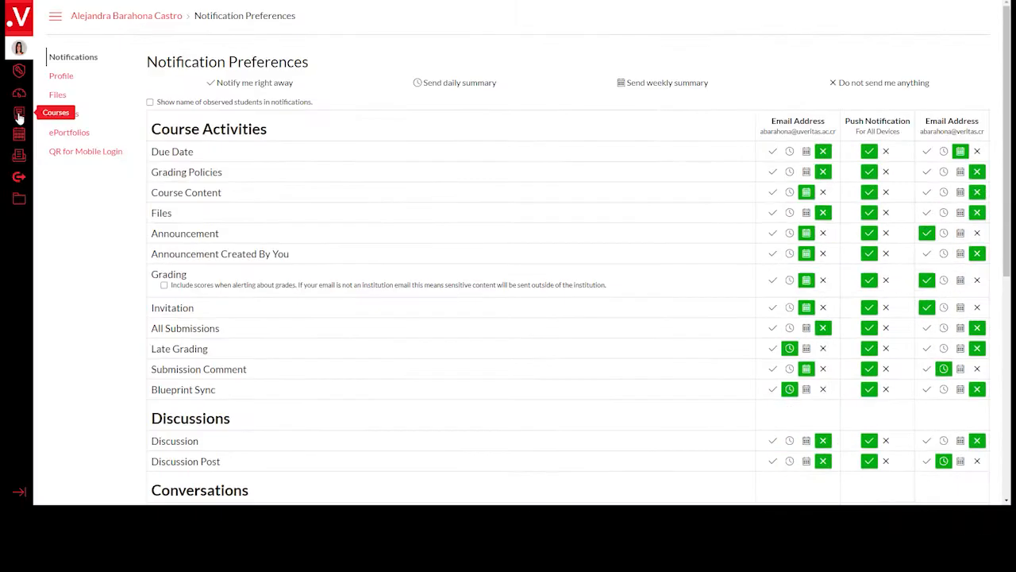
Step: Show the Courses tray with current courses and the All Courses link
click(19, 114)
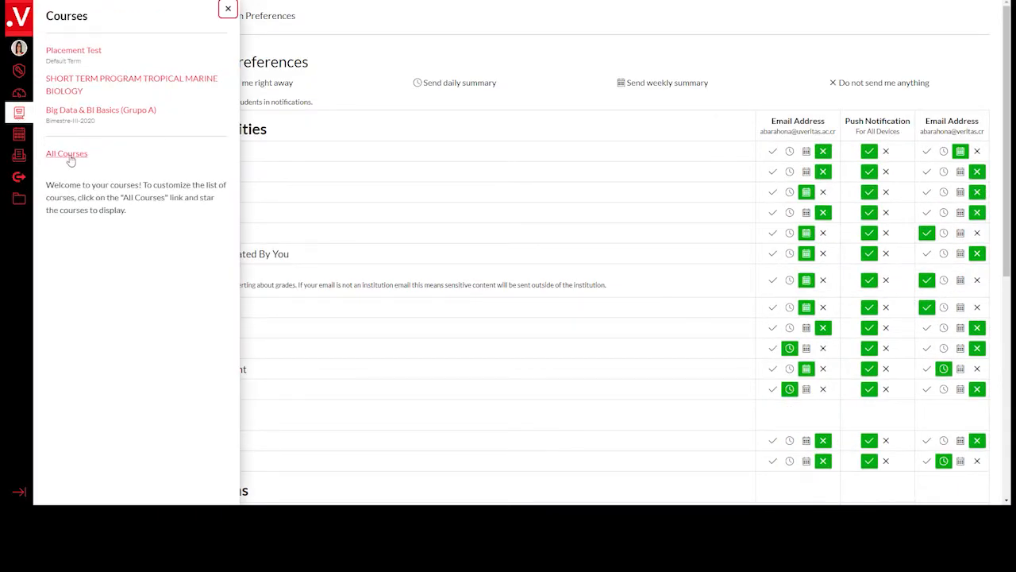
click(67, 152)
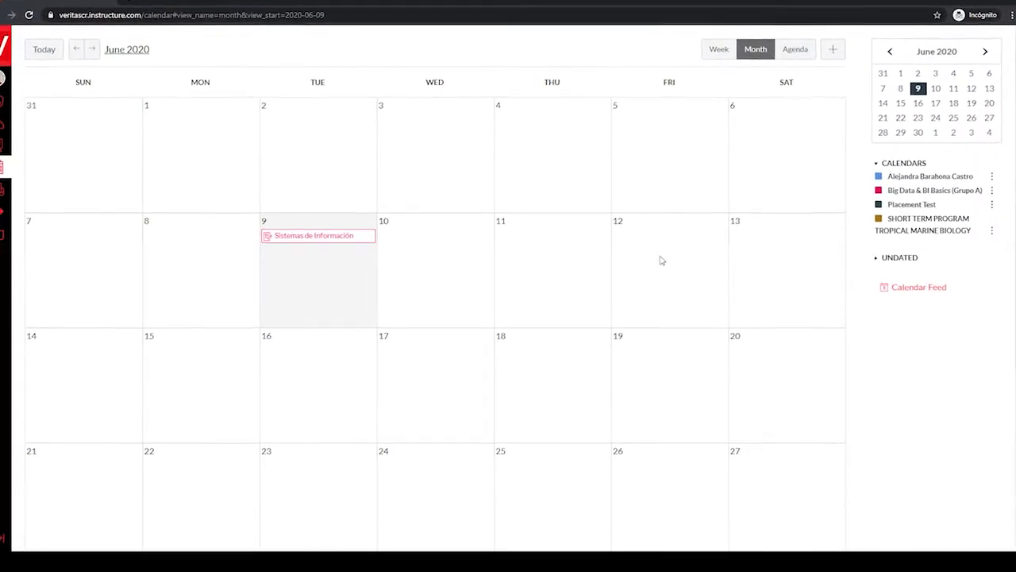
Step: Look further down the June 2020 calendar month view
scroll(down, 3)
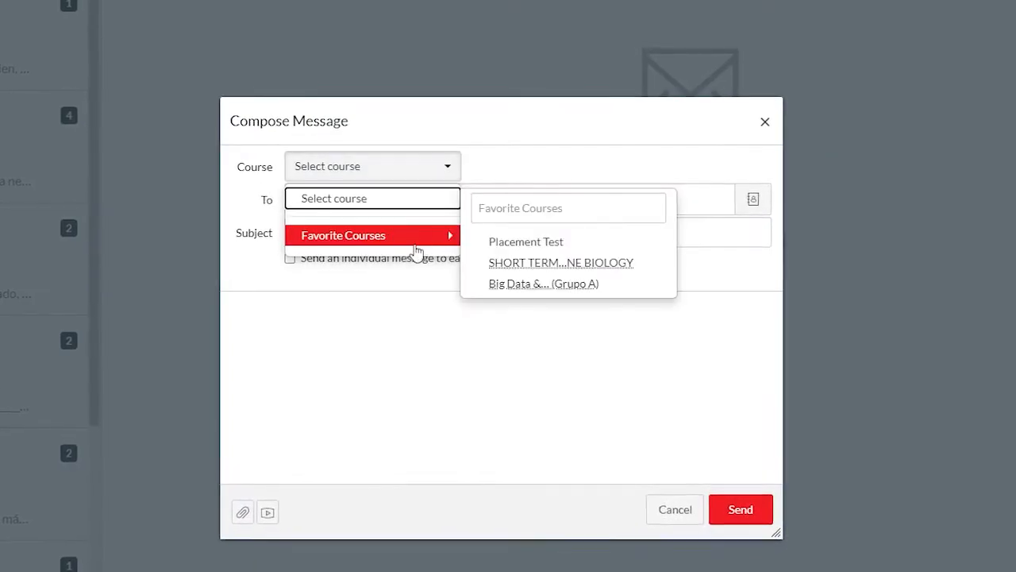
Step: Address the message to the SHORT TERM PROGRAM marine biology course with subject 'Quick Questi'
click(560, 262)
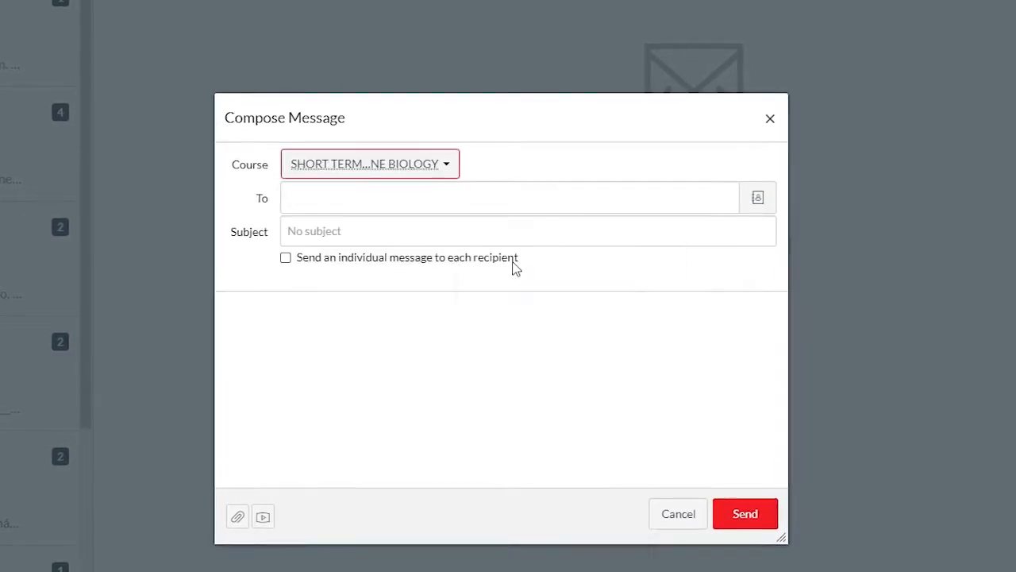
click(527, 230)
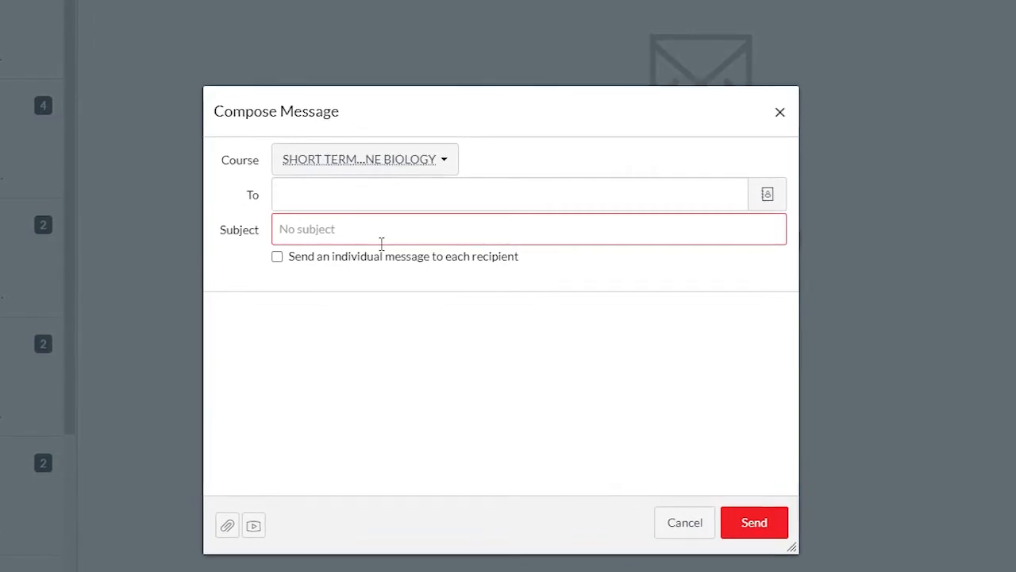
text(Quick Questi)
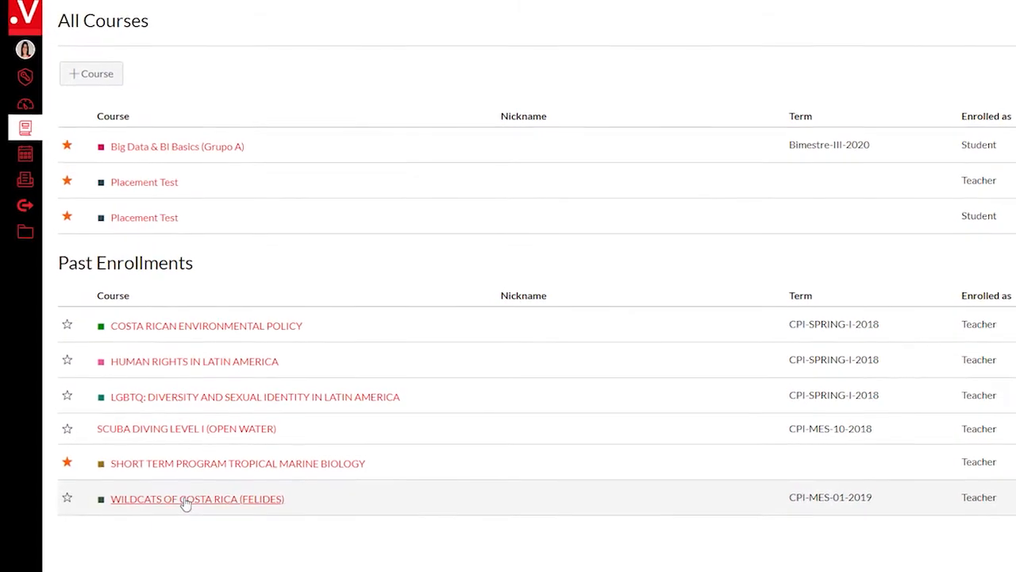
click(197, 498)
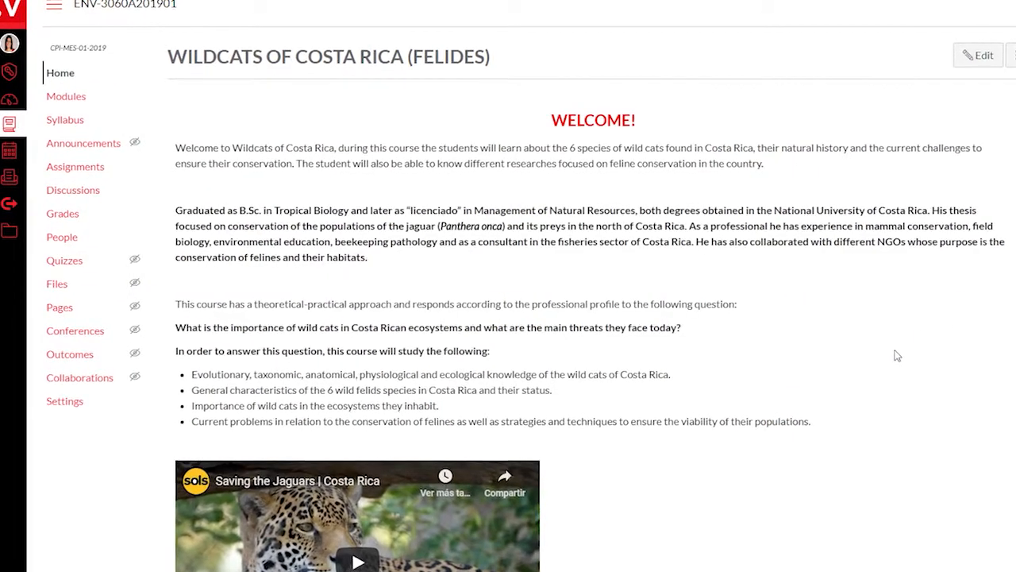
scroll(down, 3)
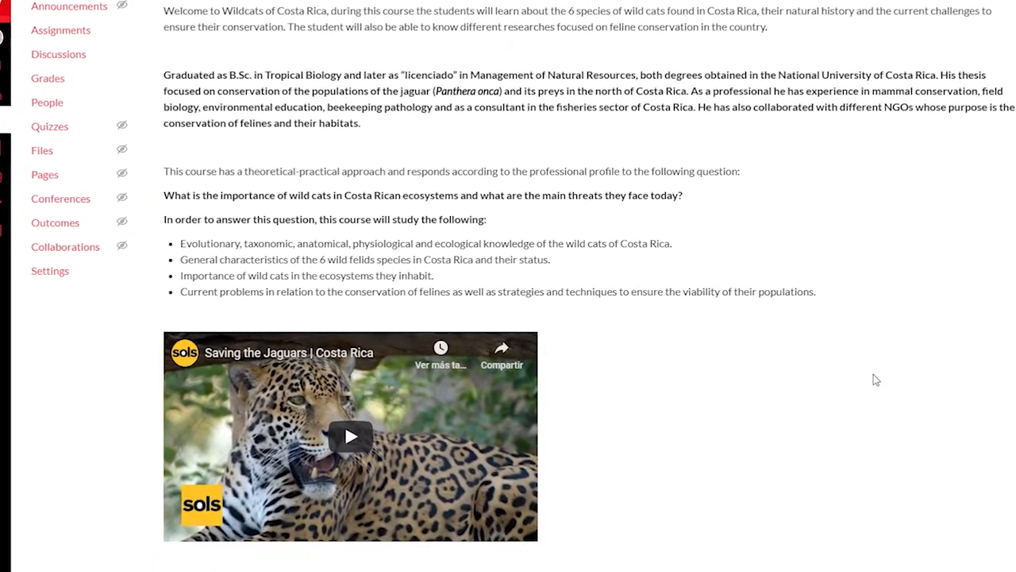
click(90, 104)
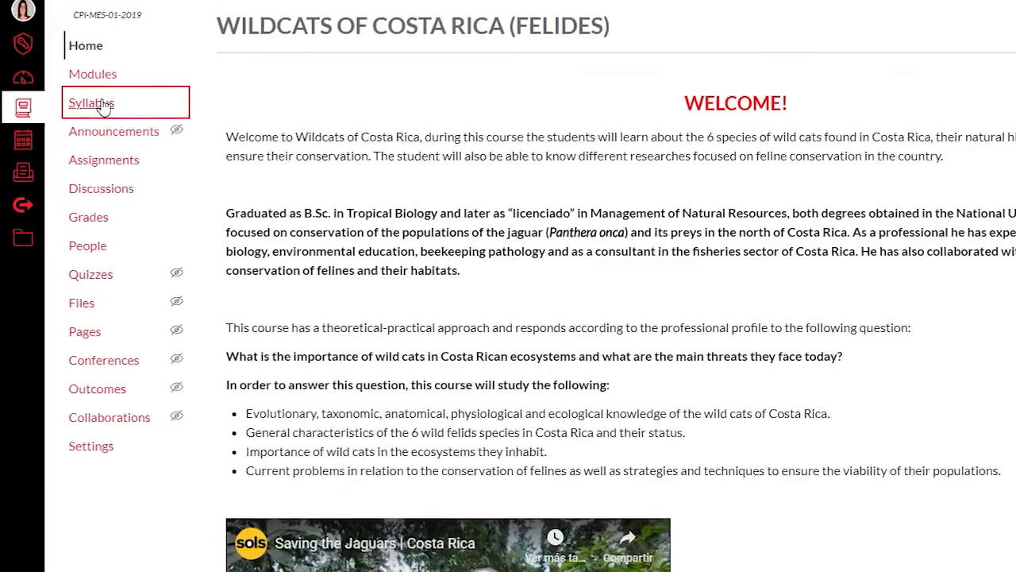
Step: View the Wildcats of Costa Rica syllabus and scroll through its grading rubrics to the Course Summary
click(91, 101)
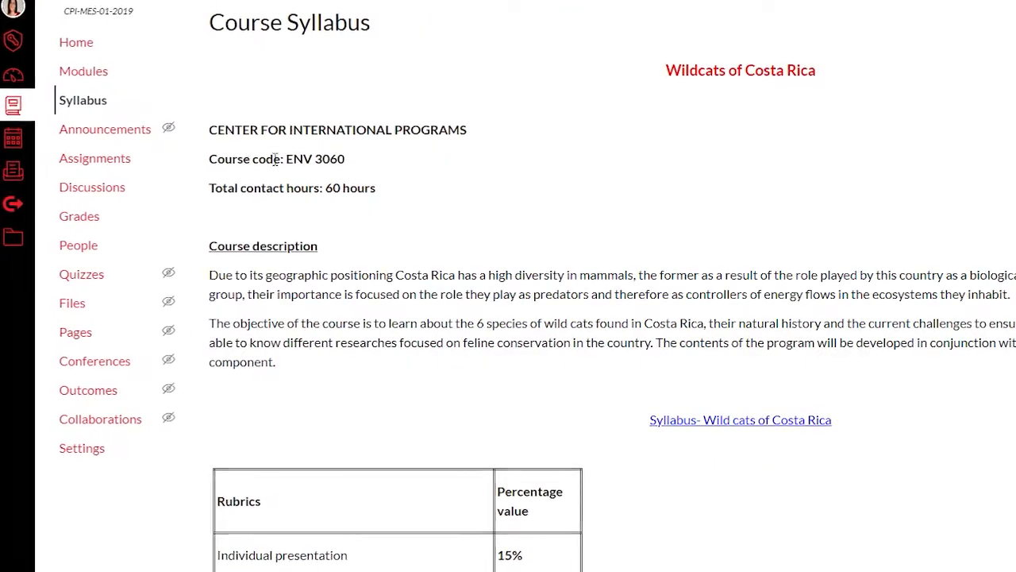
scroll(down, 3)
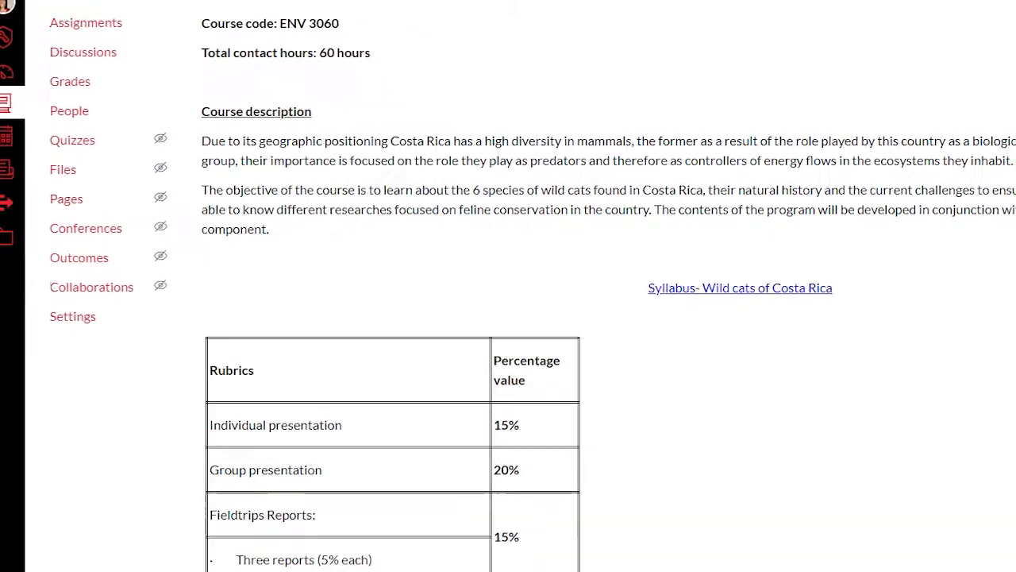
scroll(down, 3)
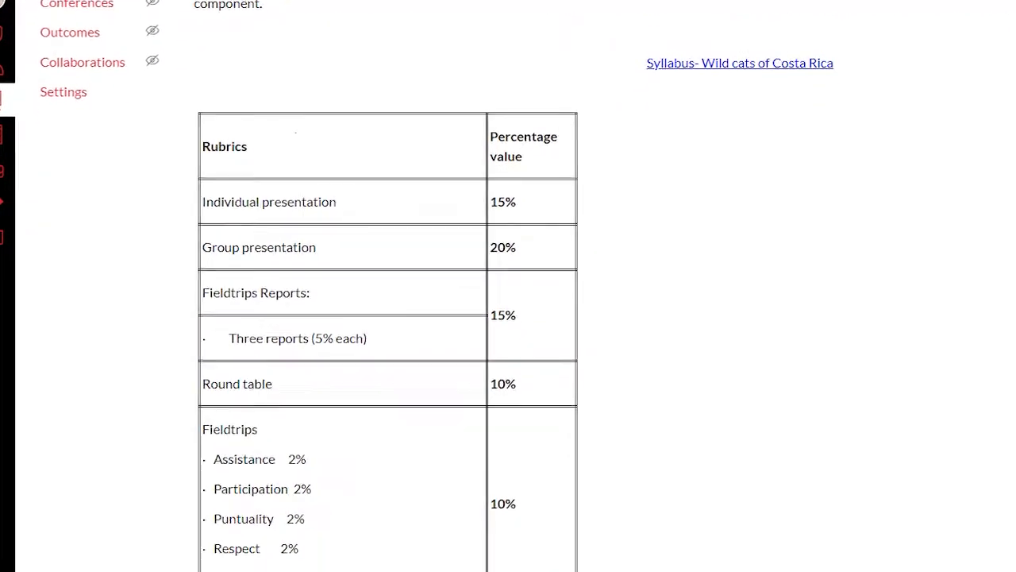
scroll(down, 3)
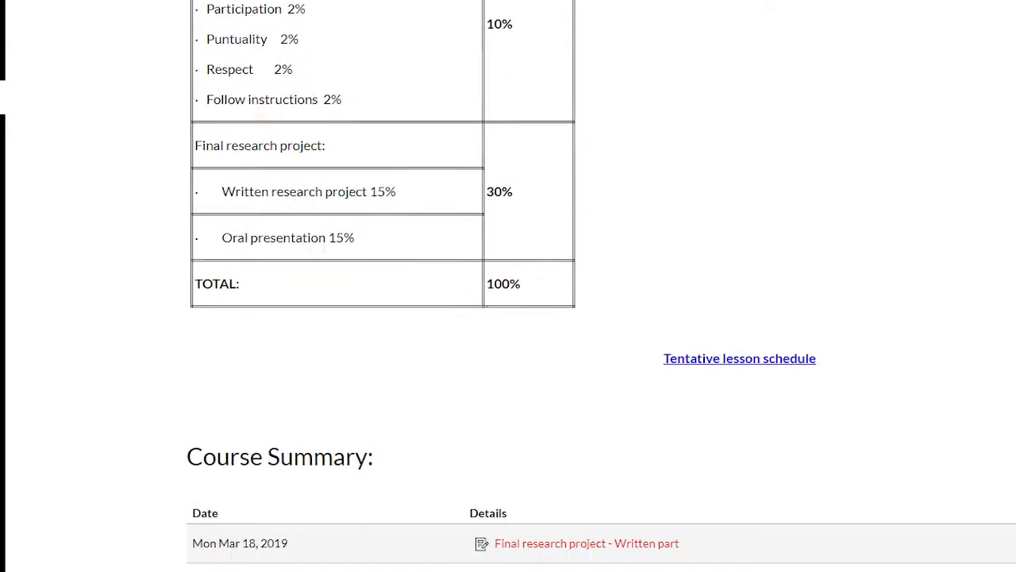
scroll(down, 3)
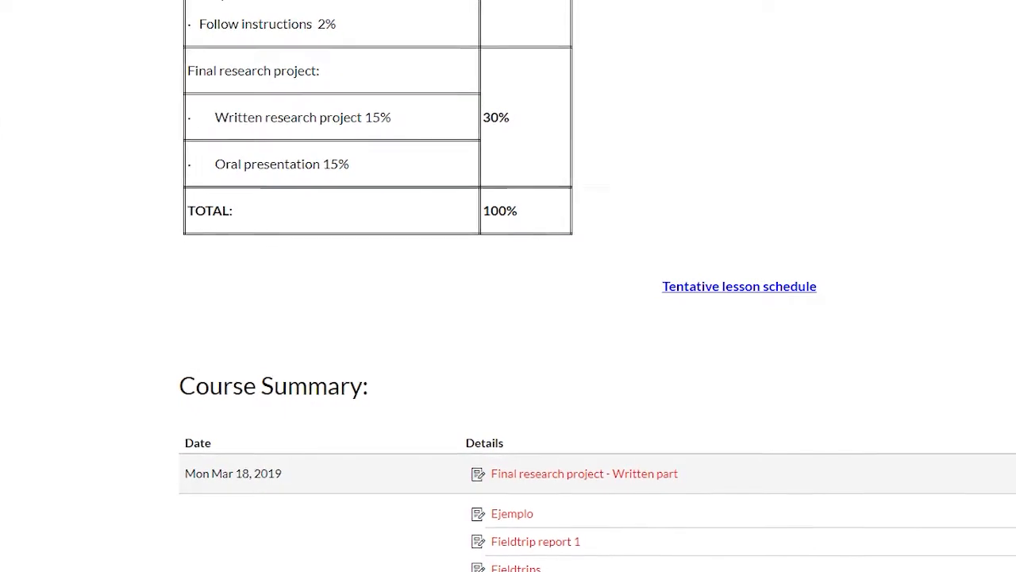
scroll(down, 3)
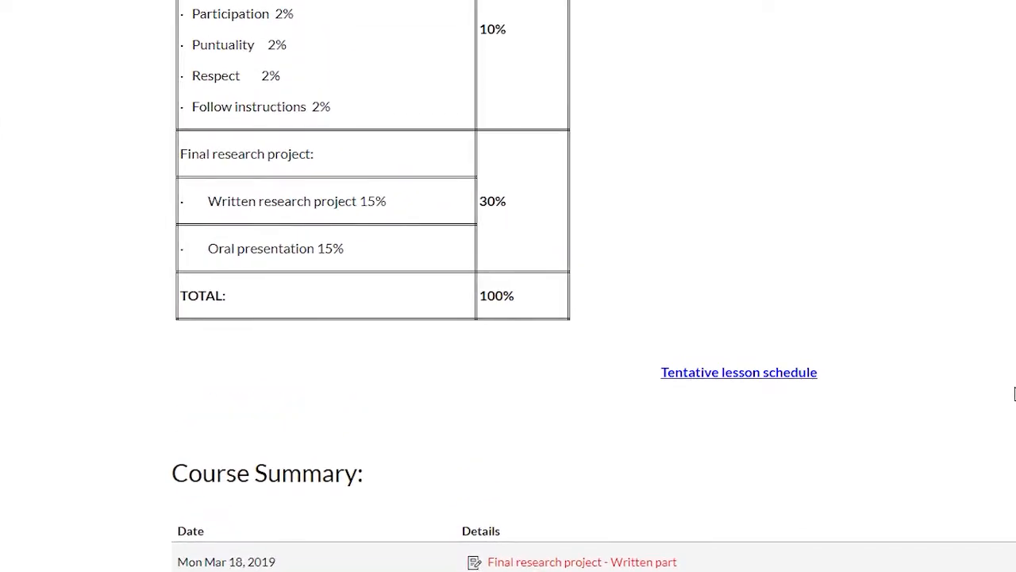
scroll(up, 3)
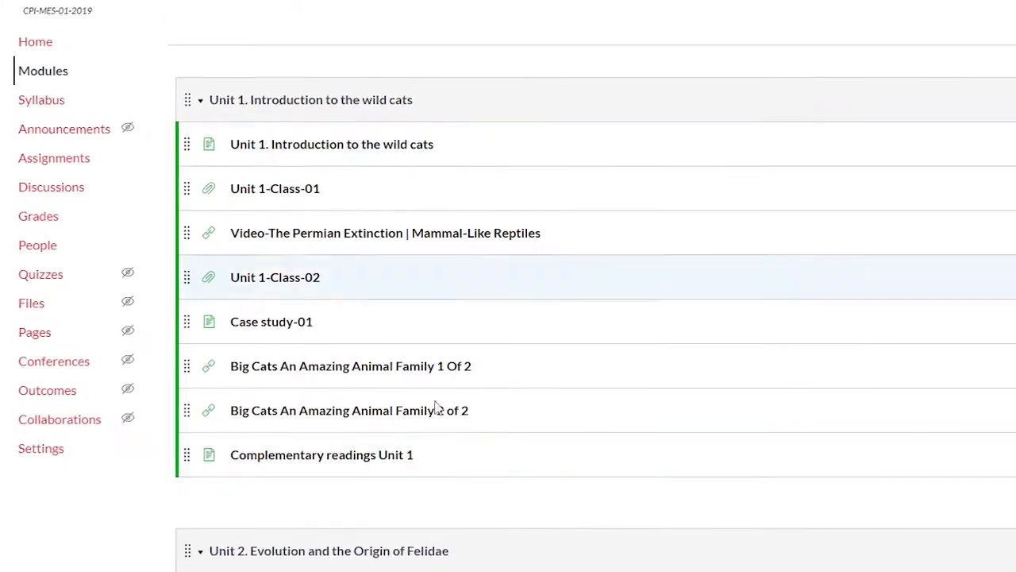
Step: Scroll through the Unit 1 'Introduction to the wild cats' module items into Unit 2
scroll(down, 3)
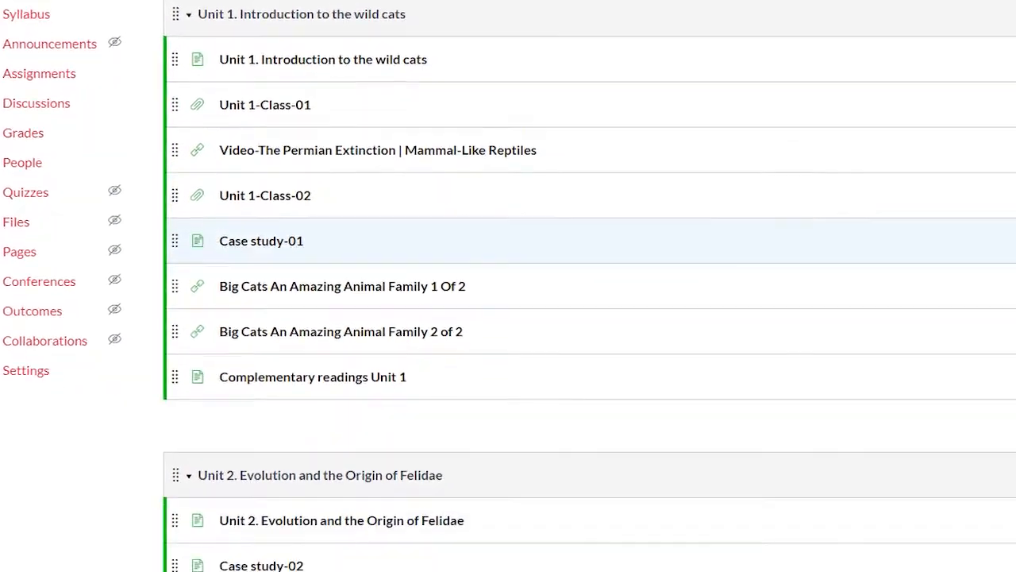
scroll(down, 3)
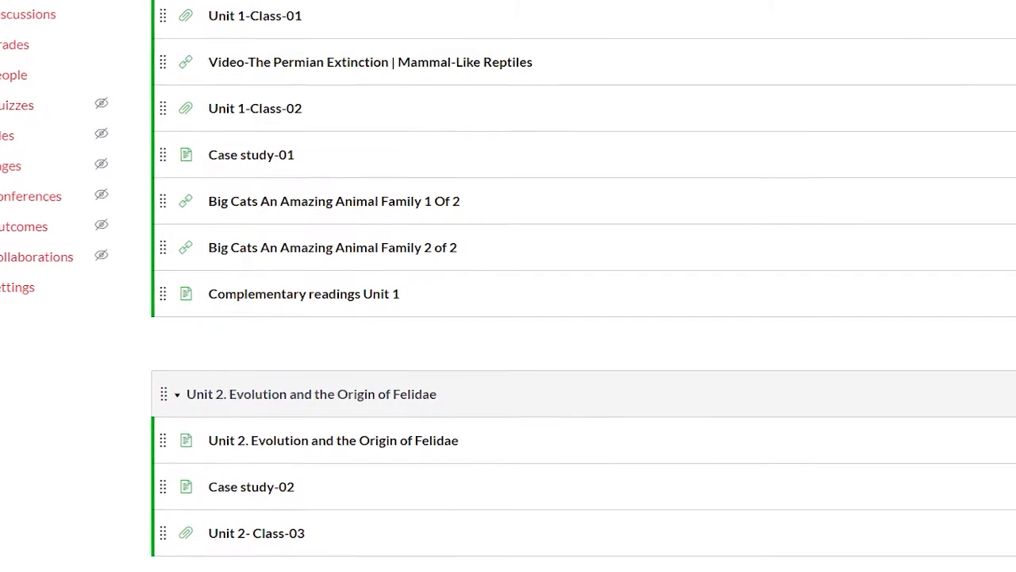
scroll(down, 3)
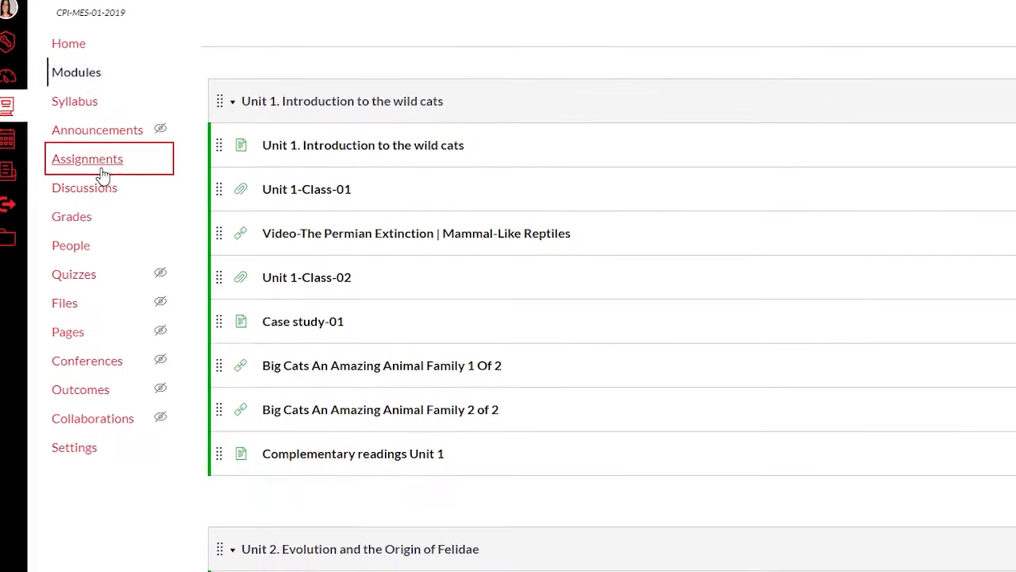
Step: View the course Assignments list with the Tareas group from Ejemplo to the final research project
click(86, 159)
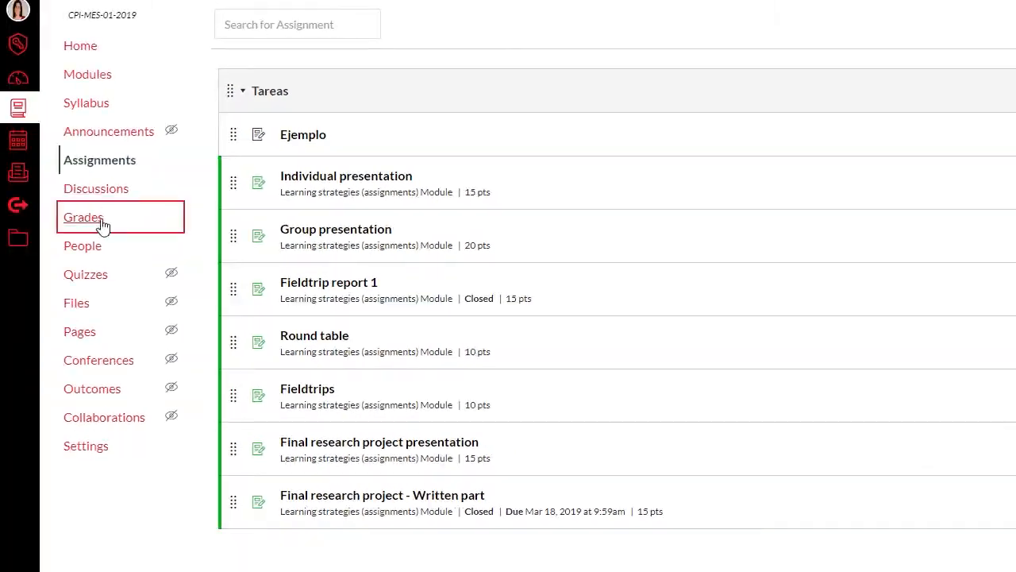
click(82, 216)
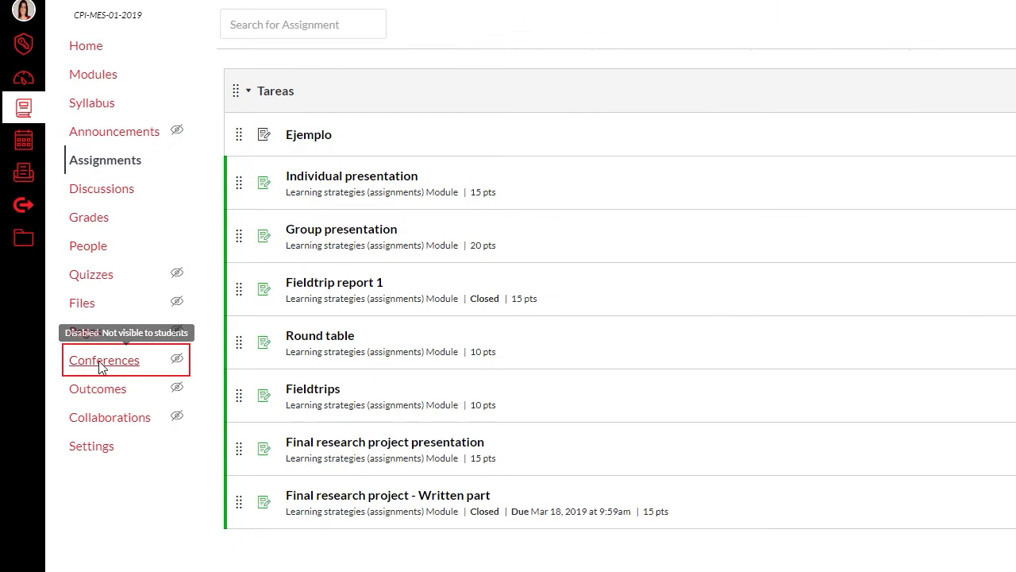
Step: View the Wildcats course Conferences page, which lists no new or concluded conferences
click(104, 359)
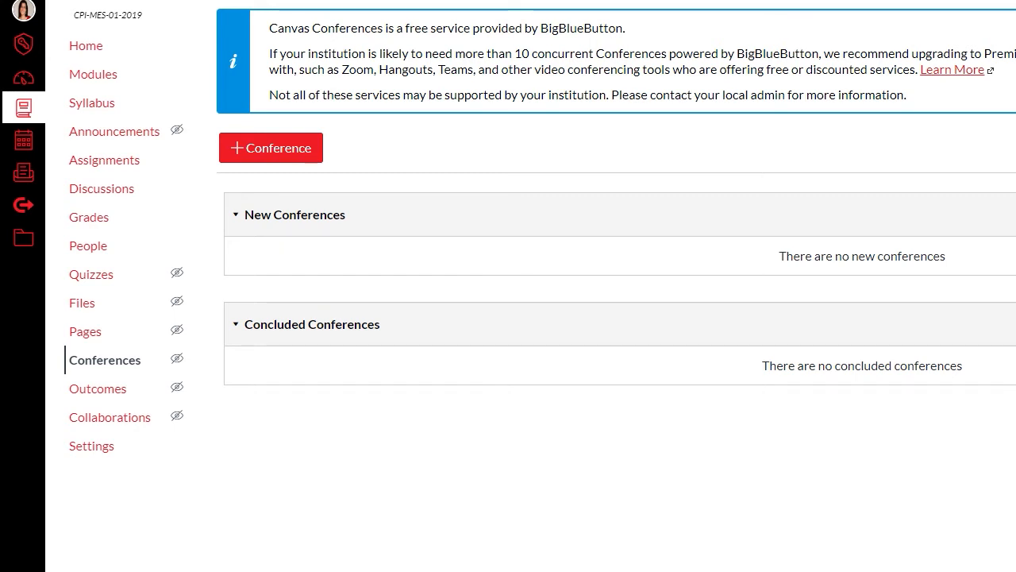
mouse_move(571, 158)
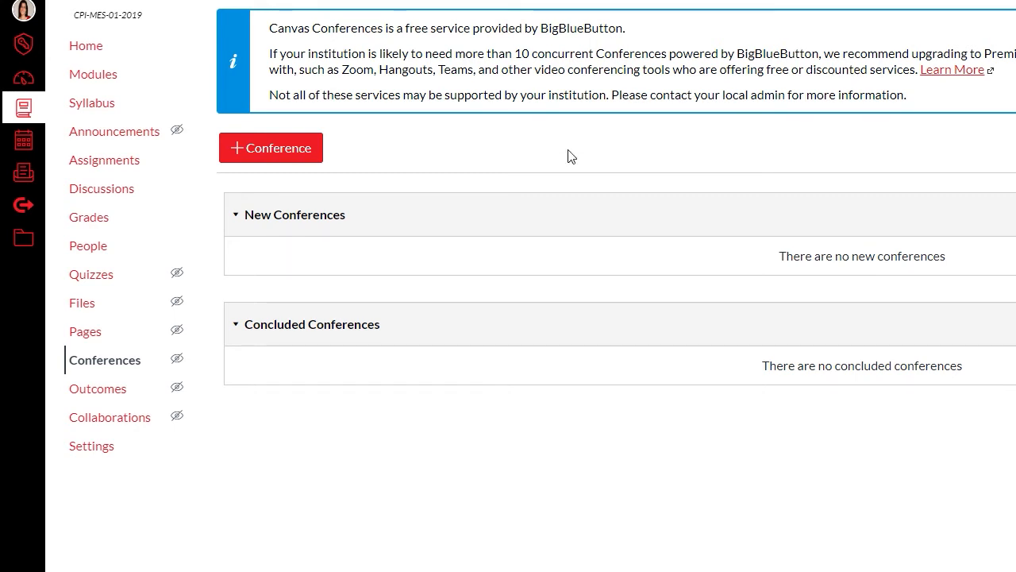
mouse_move(330, 347)
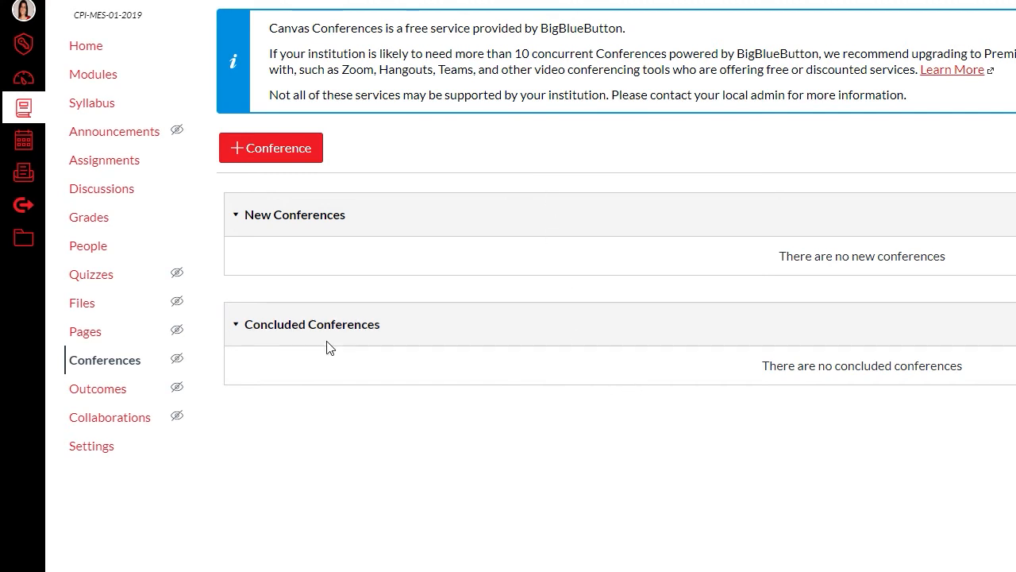
mouse_move(50, 311)
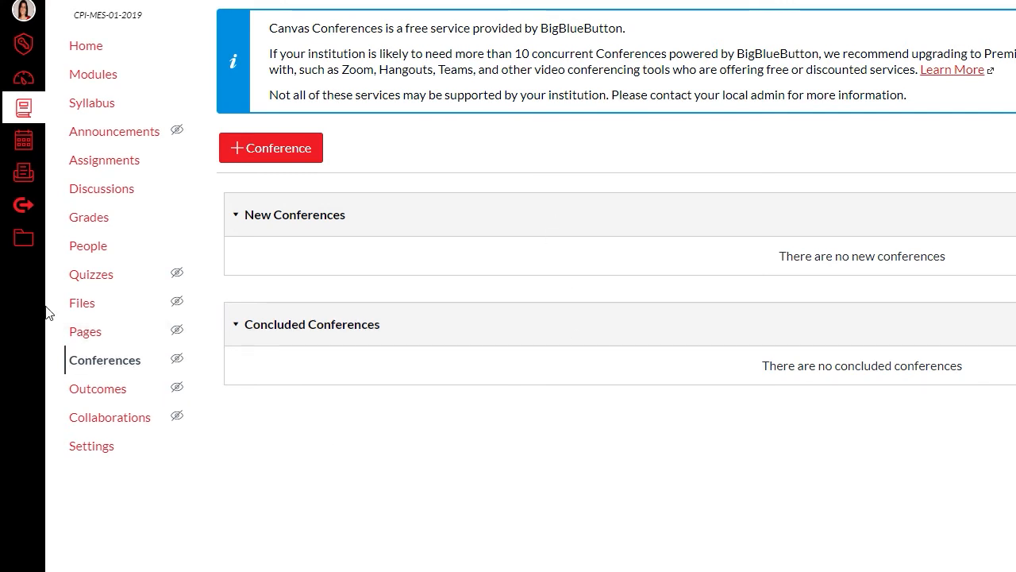